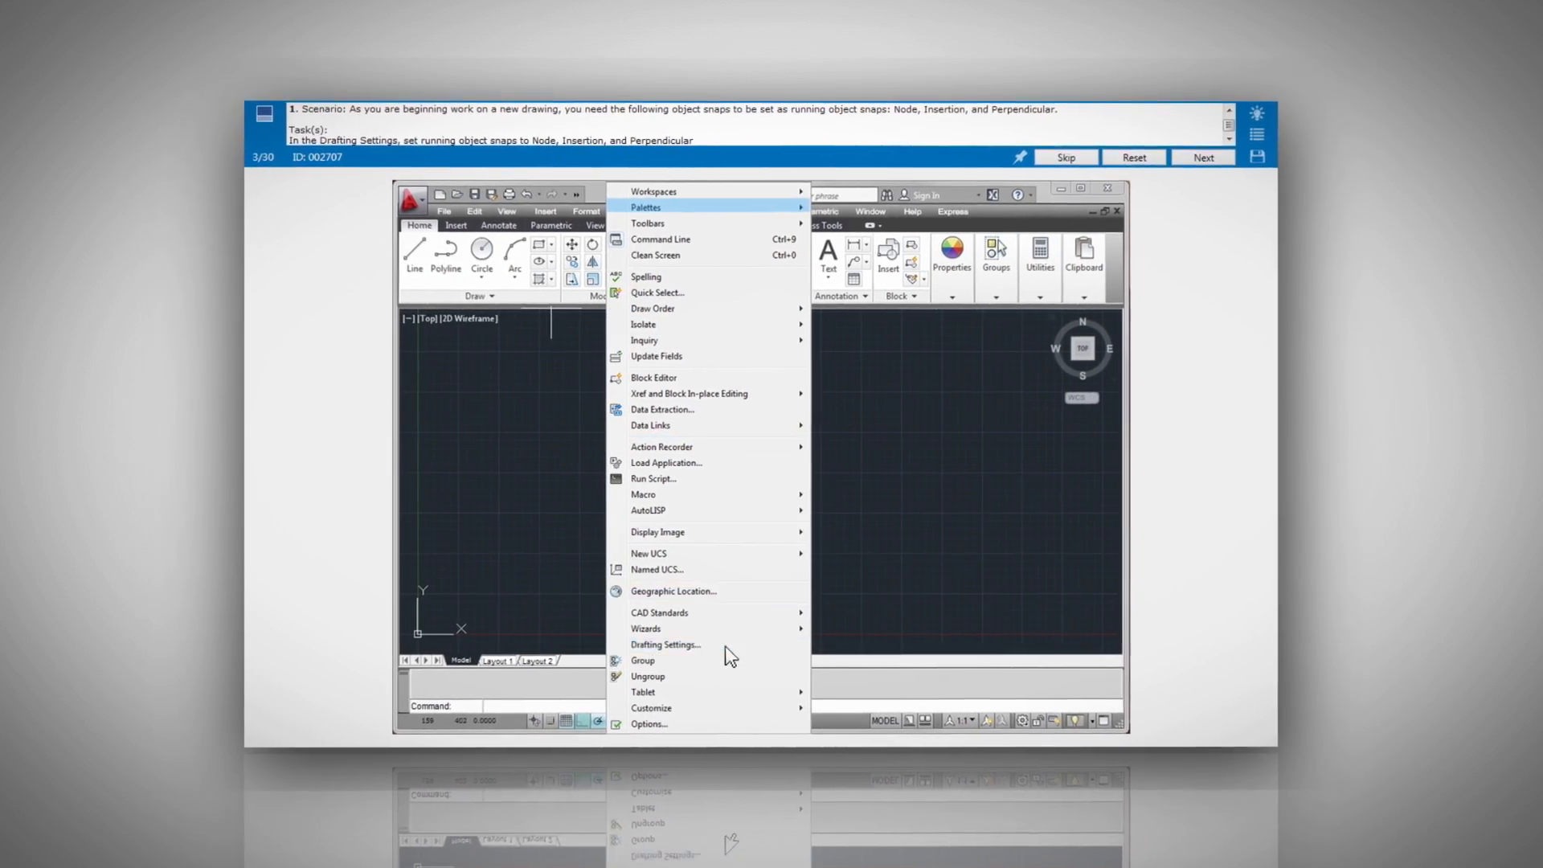
Step: Open Drafting Settings on the Object Snap tab to set Node, Insertion and Perpendicular snaps
left_click(665, 644)
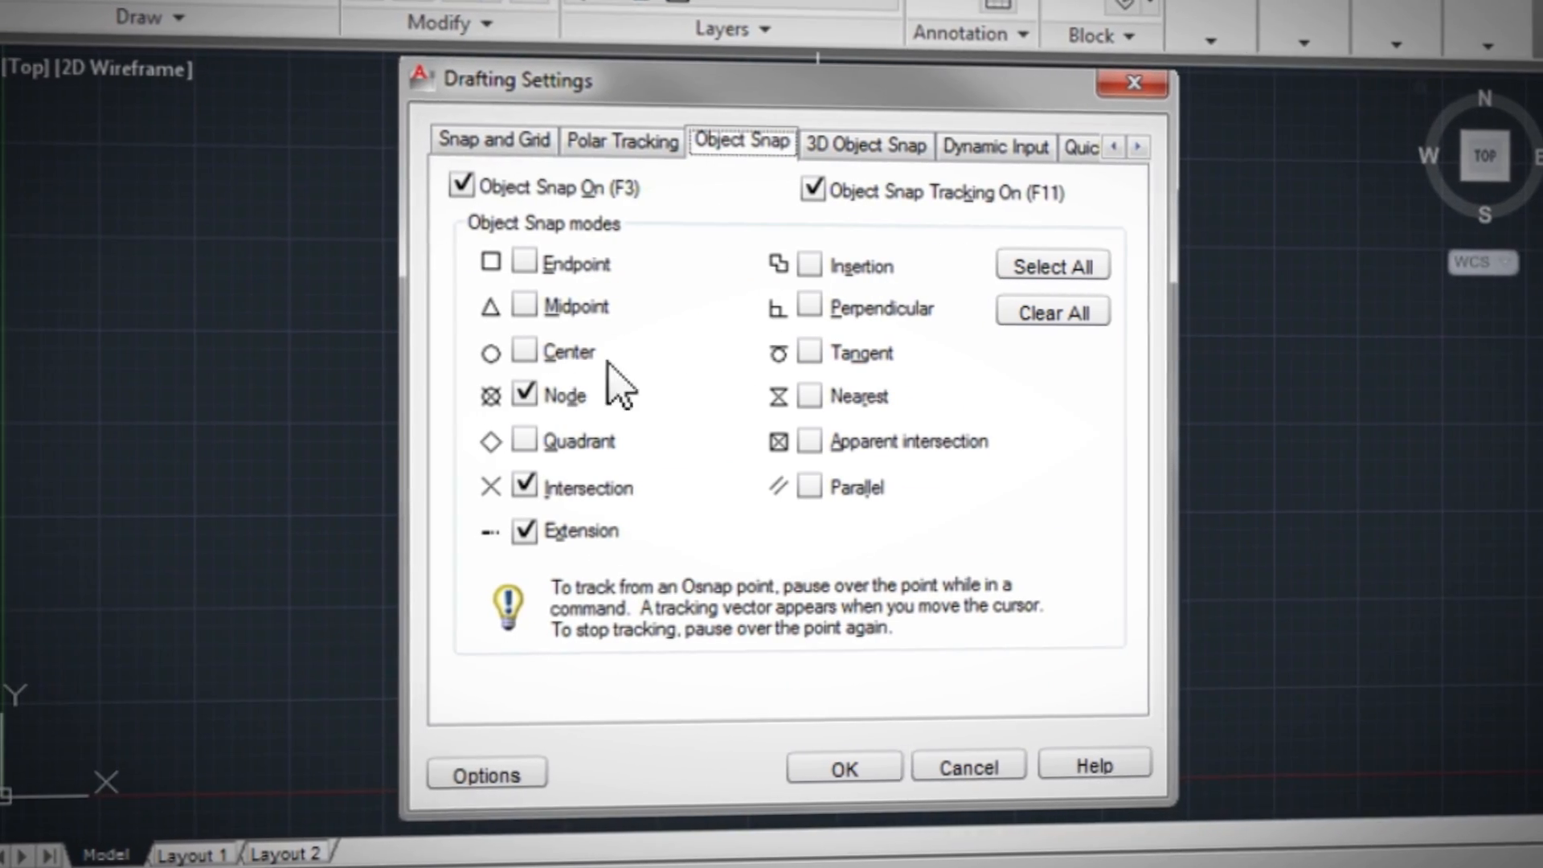
left_click(842, 767)
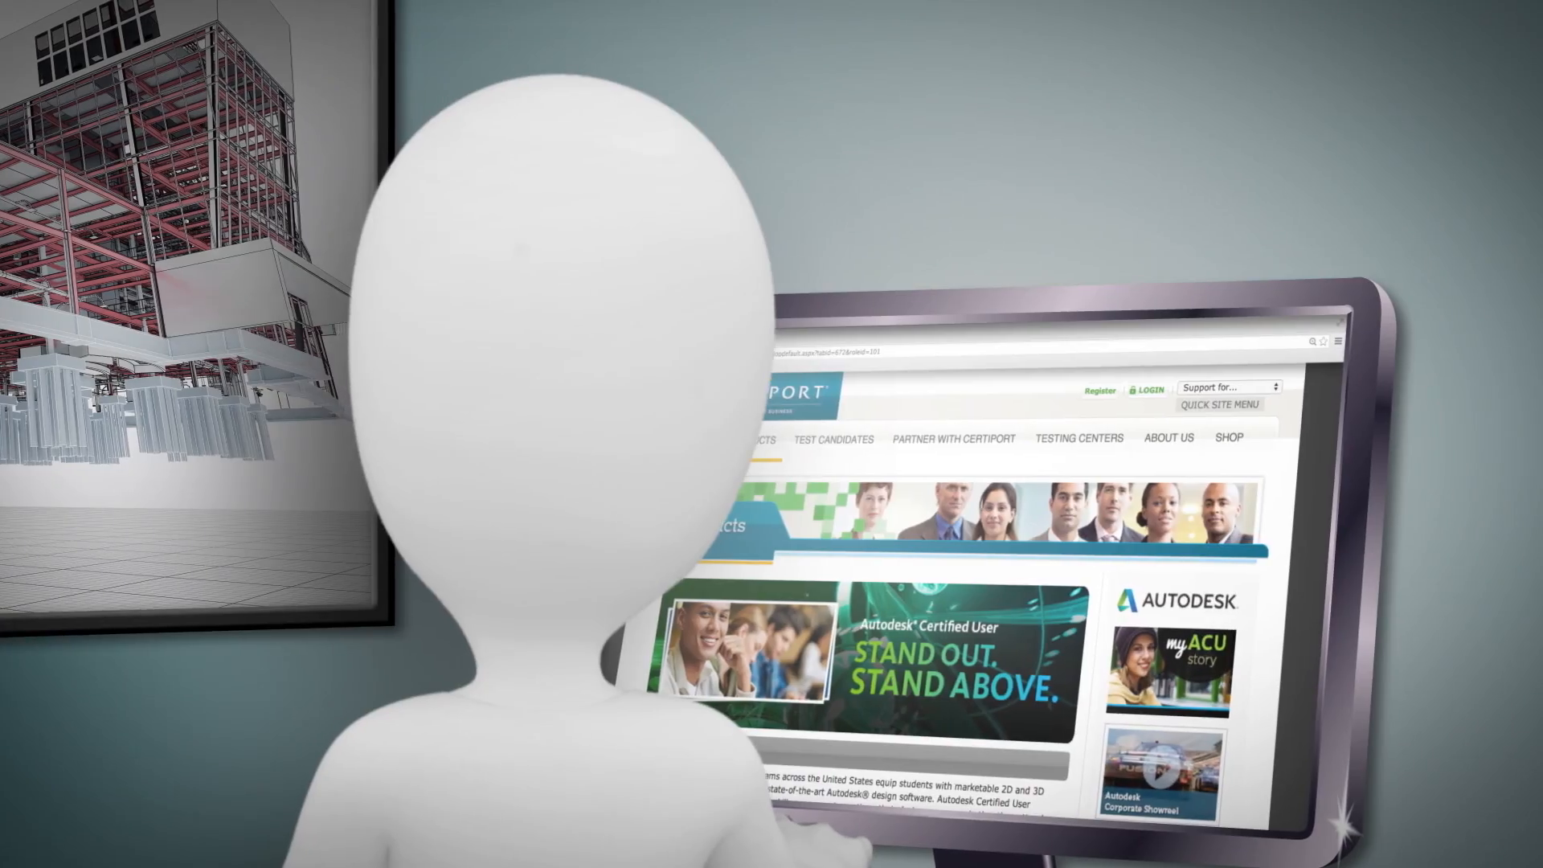
Step: Open Exam Score Report Reprint and search to list candidates' scores and pass/fail results
scroll("down", 3)
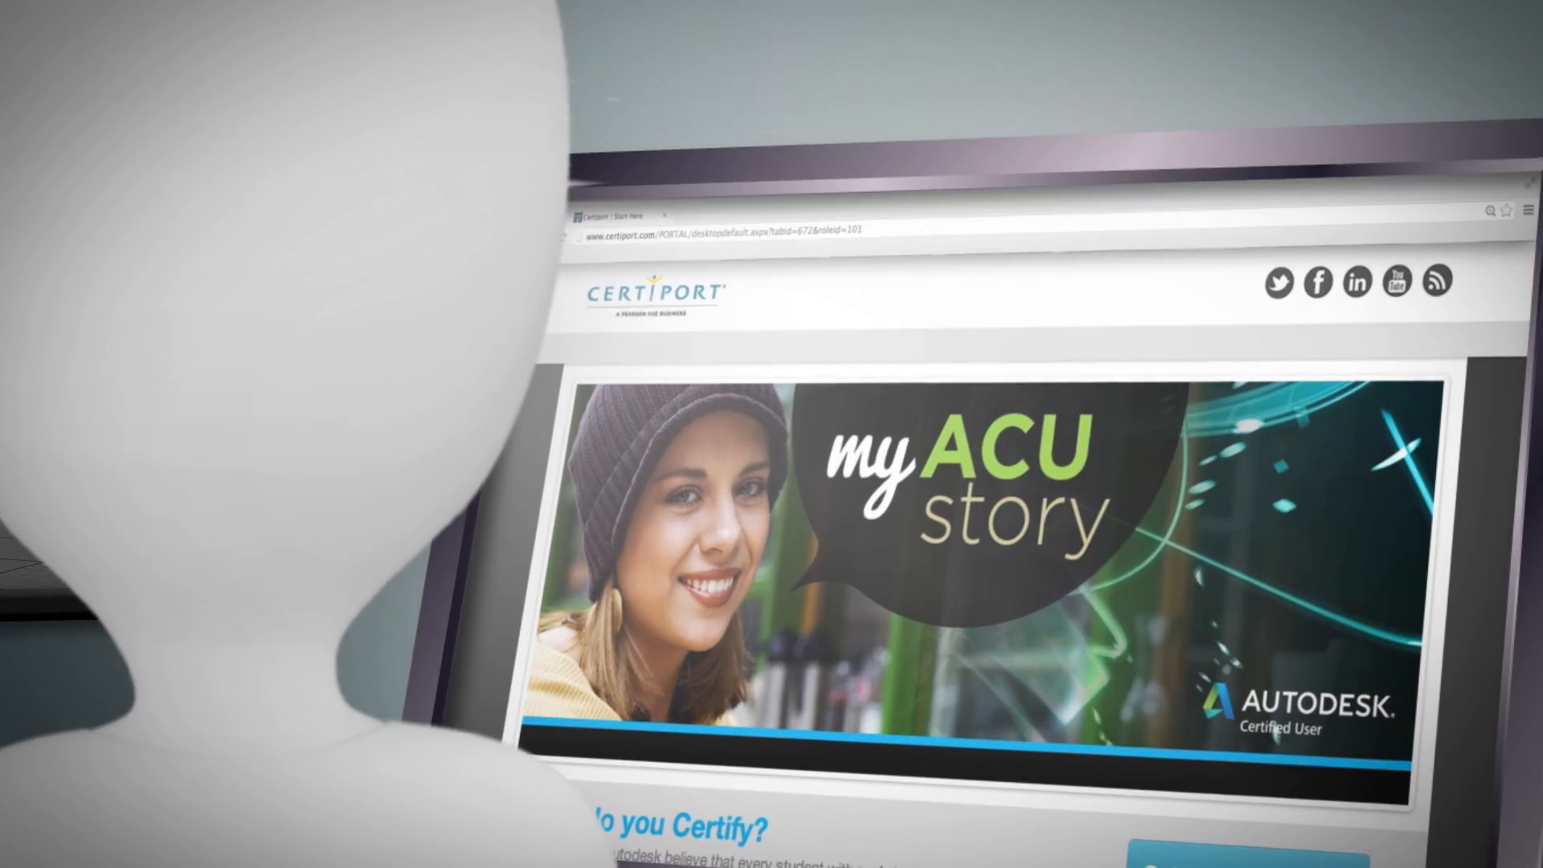
scroll("down", 3)
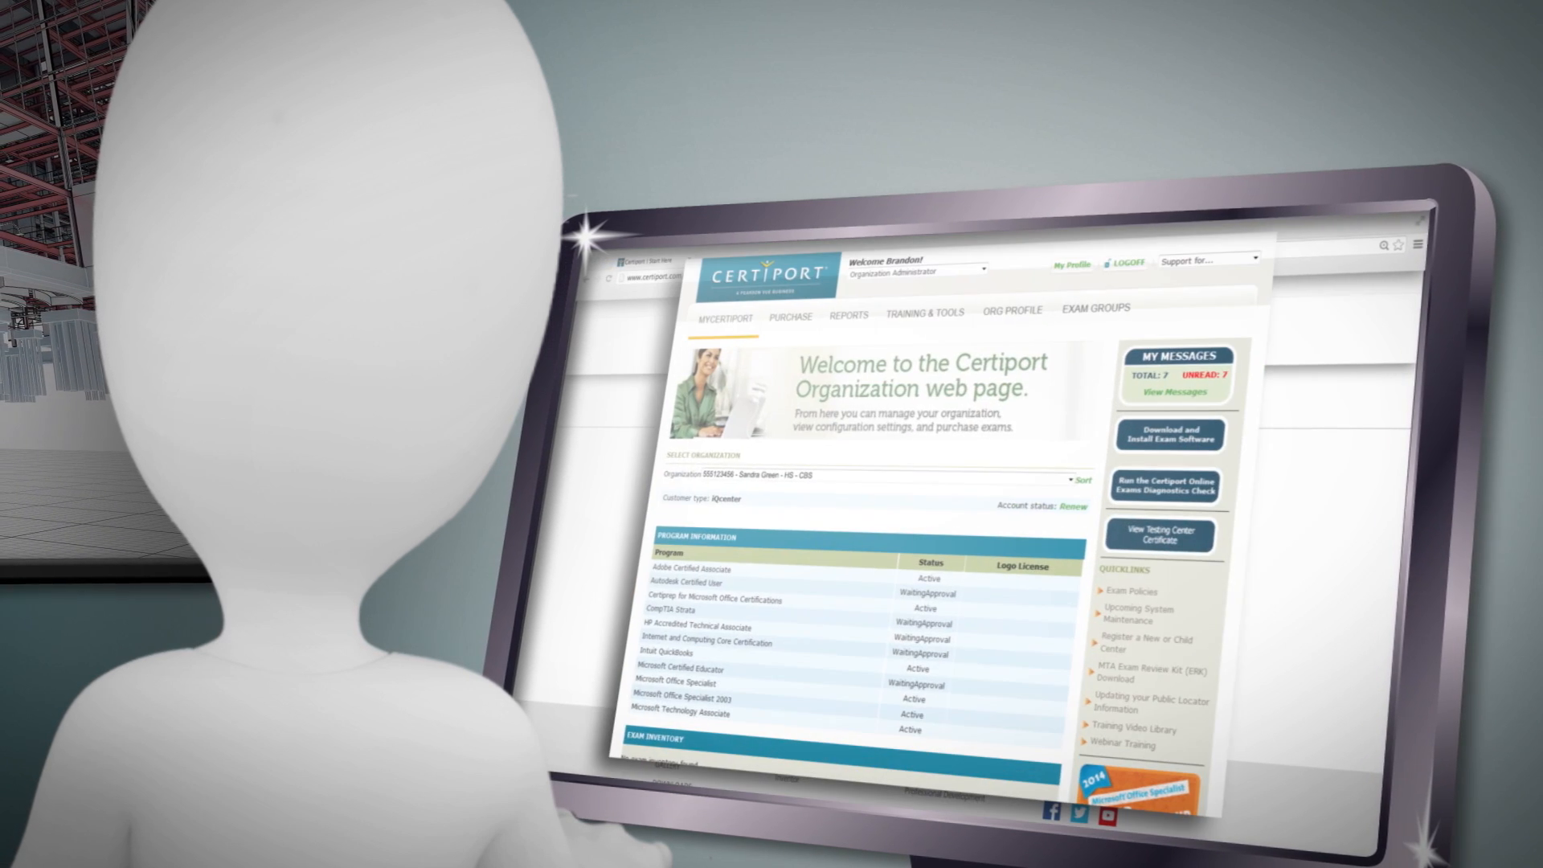
left_click(849, 314)
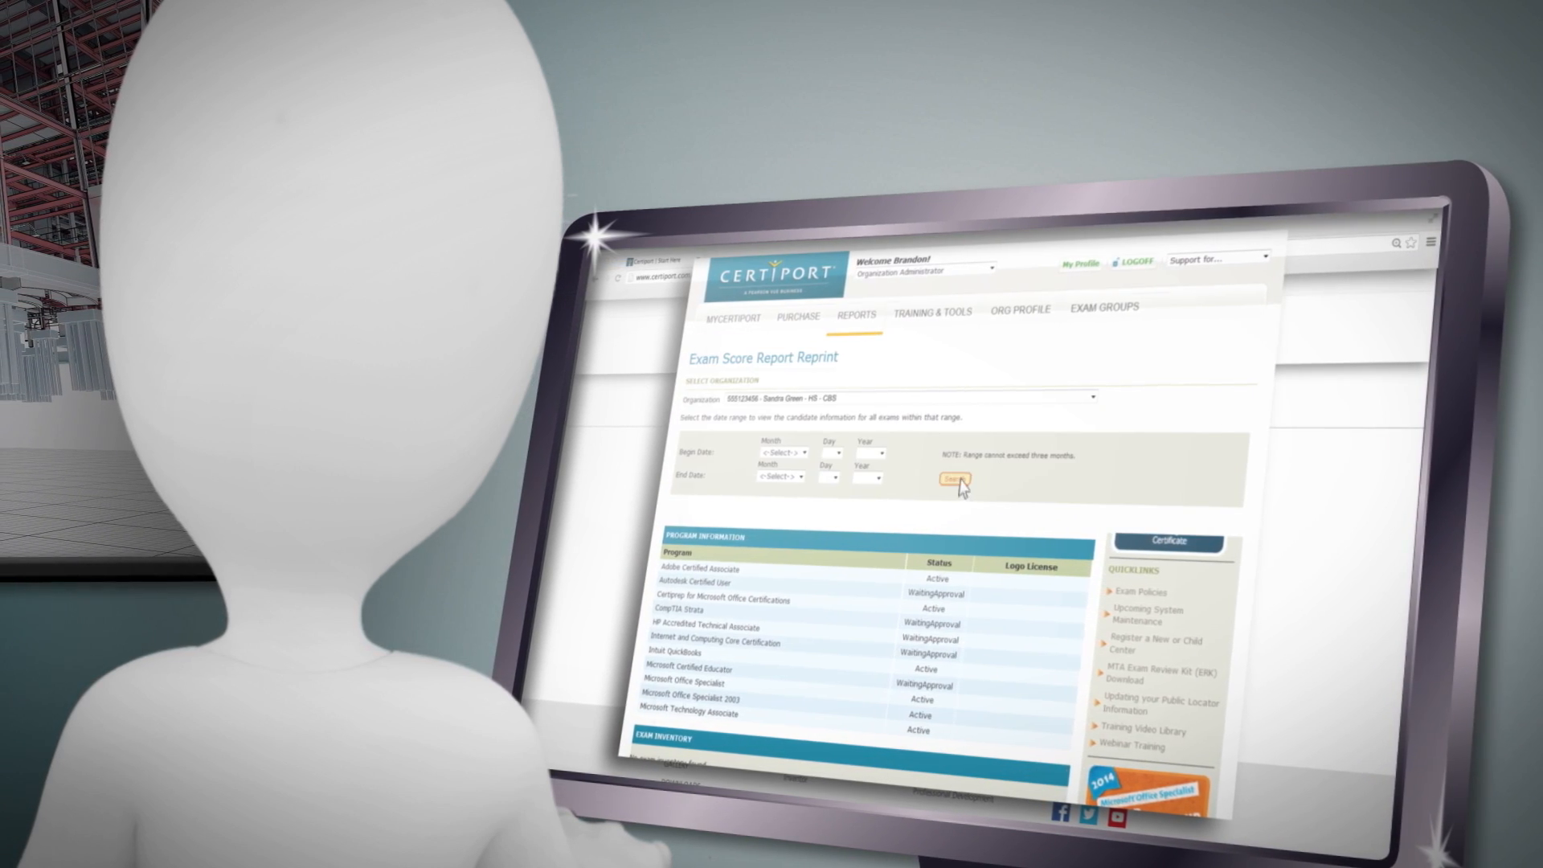
left_click(951, 480)
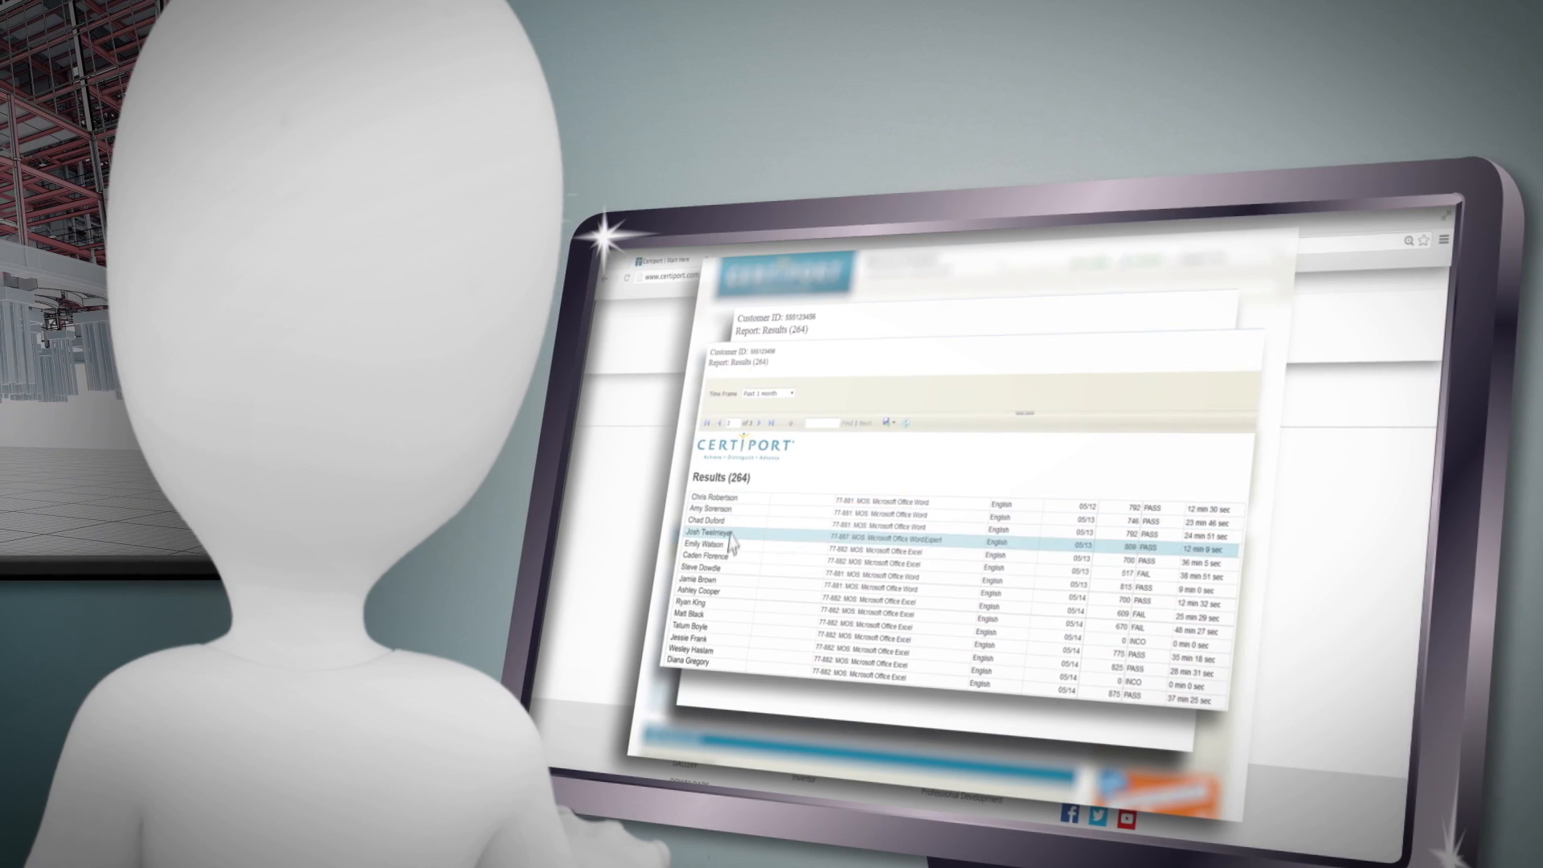